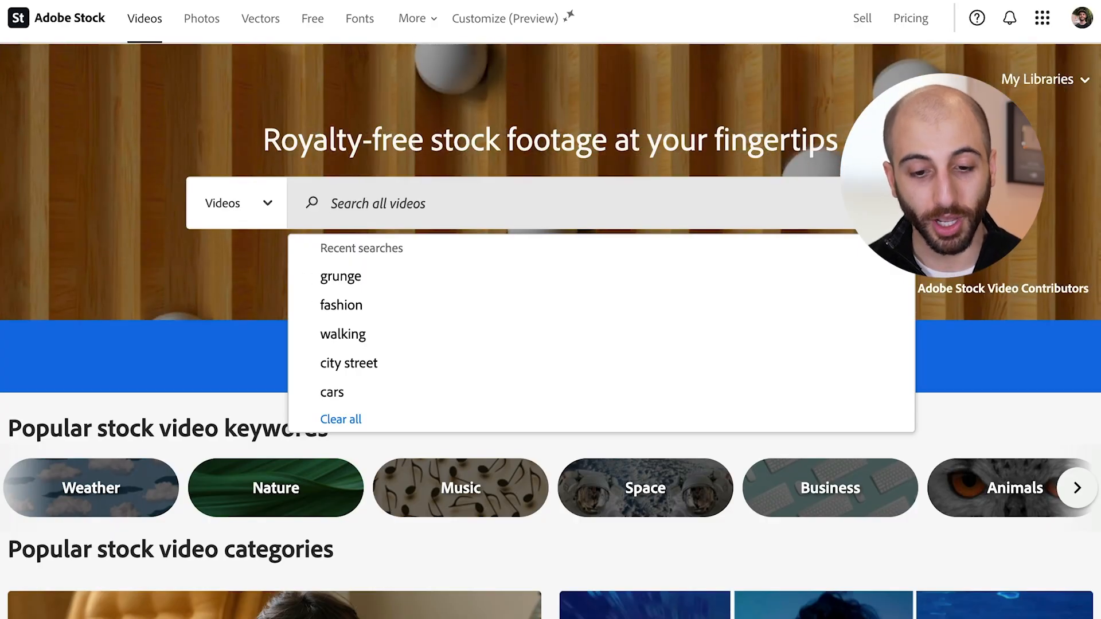
Step: Search Adobe Stock videos for "glitch"
text(glitch)
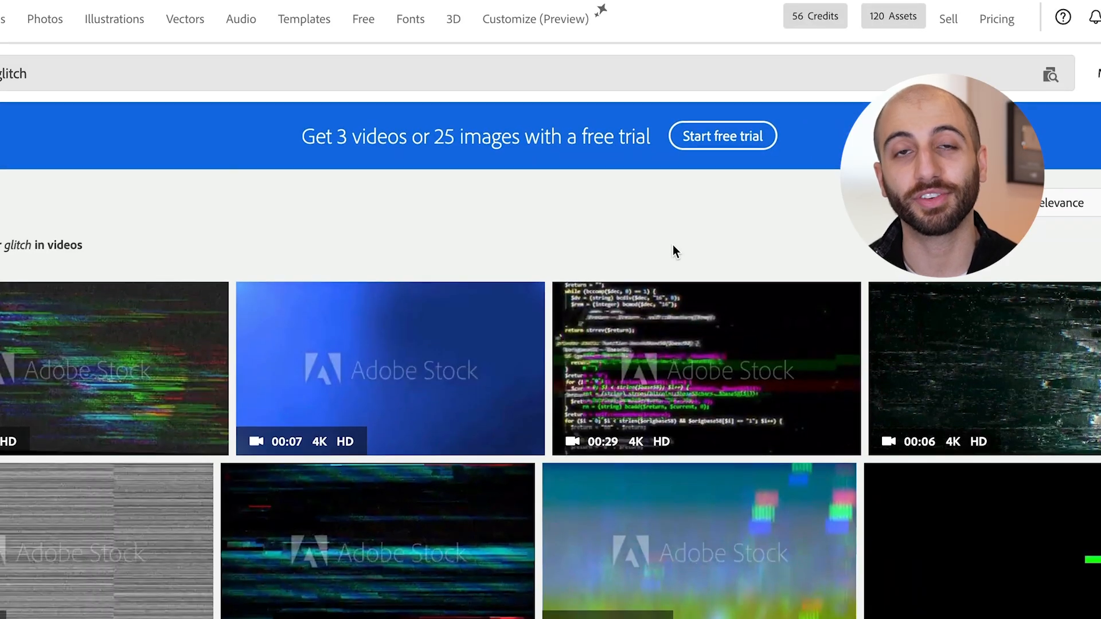
Step: License the HD version of the chosen glitch noise clip for 8 credits
click(701, 540)
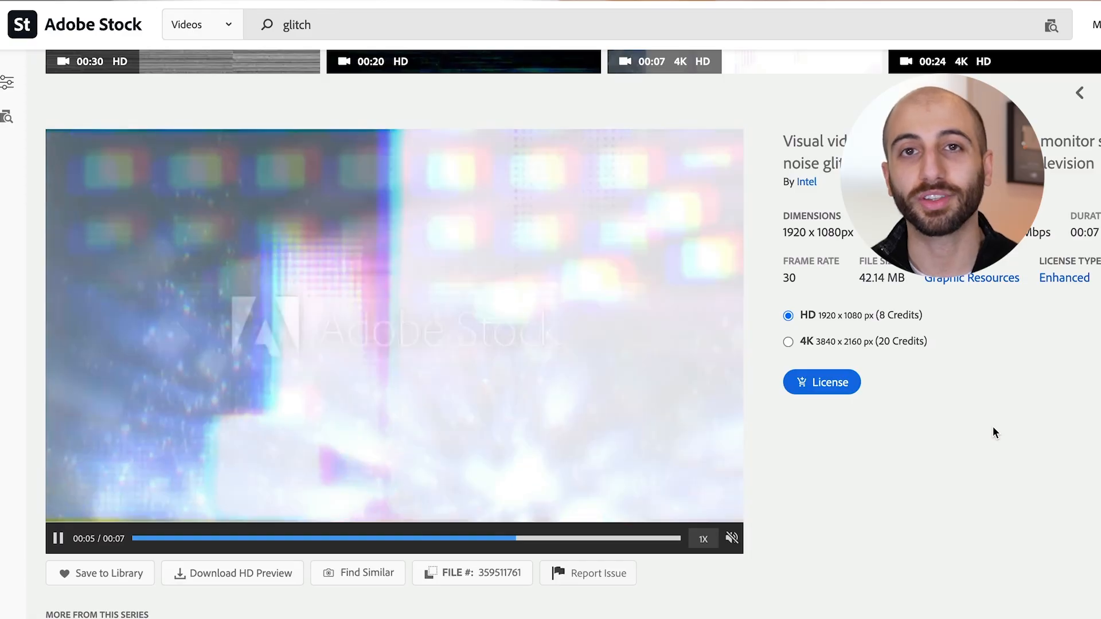
click(821, 382)
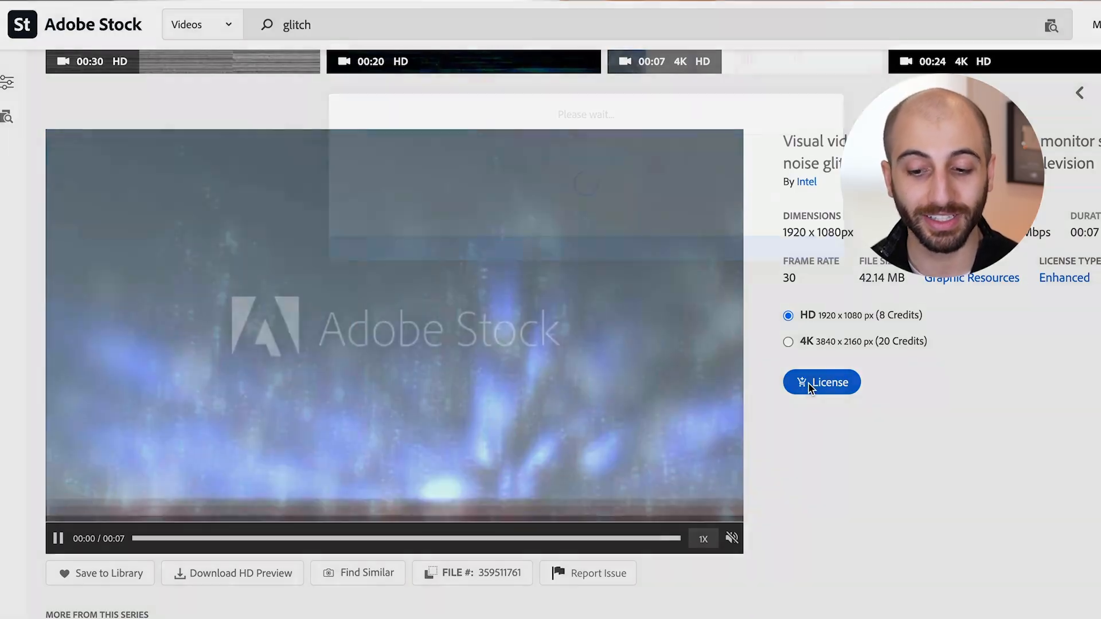
click(821, 382)
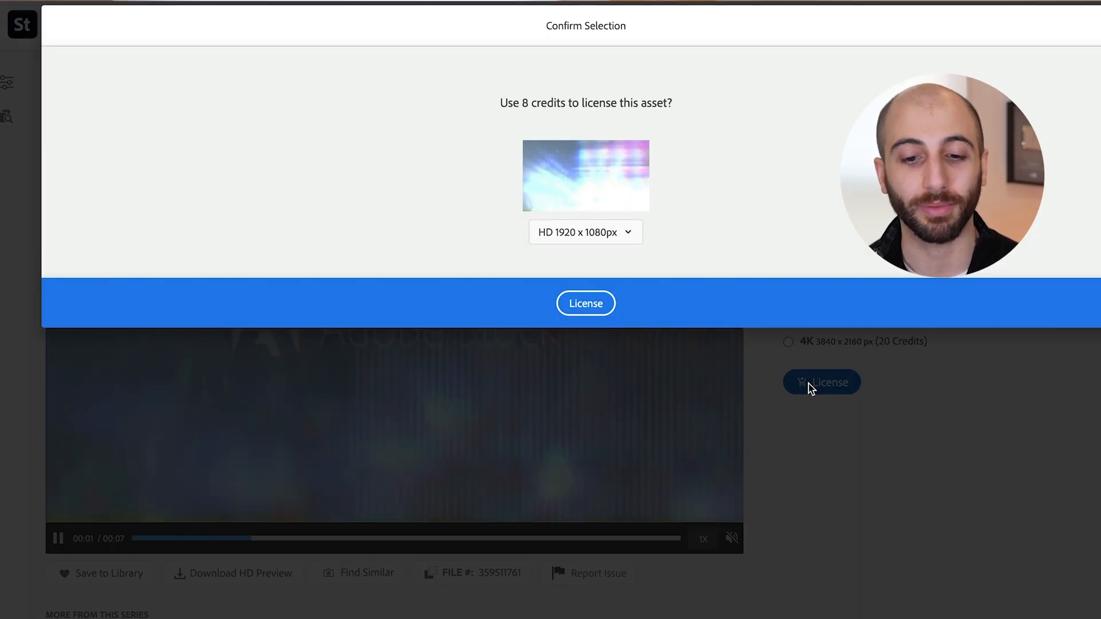
click(585, 302)
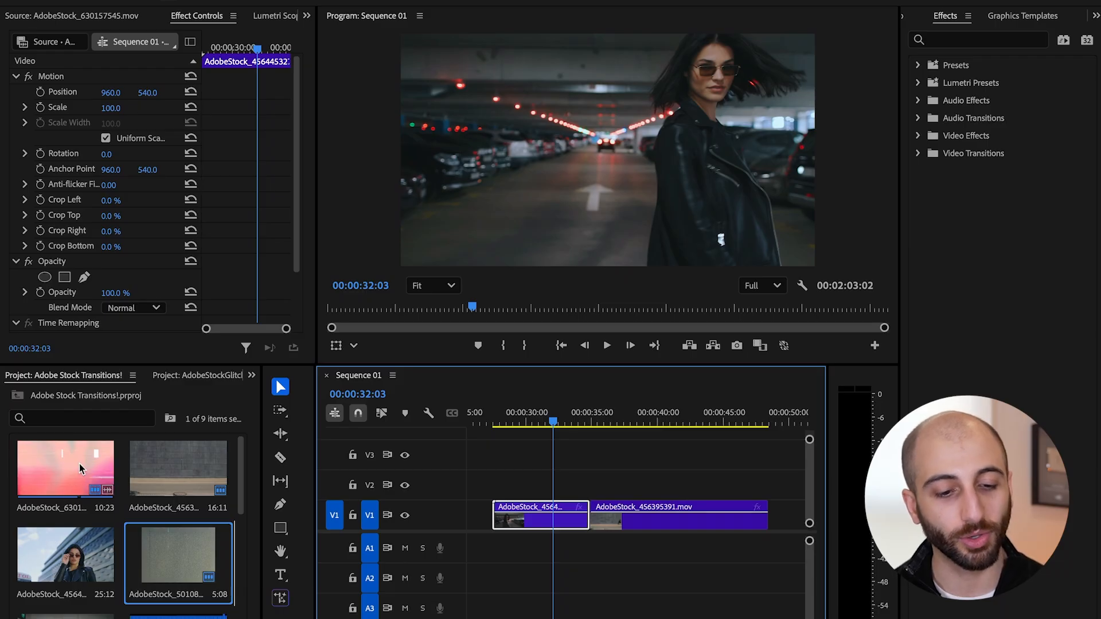
Step: Load the licensed glitch clip into the Source Monitor for previewing and trimming
double_click(65, 469)
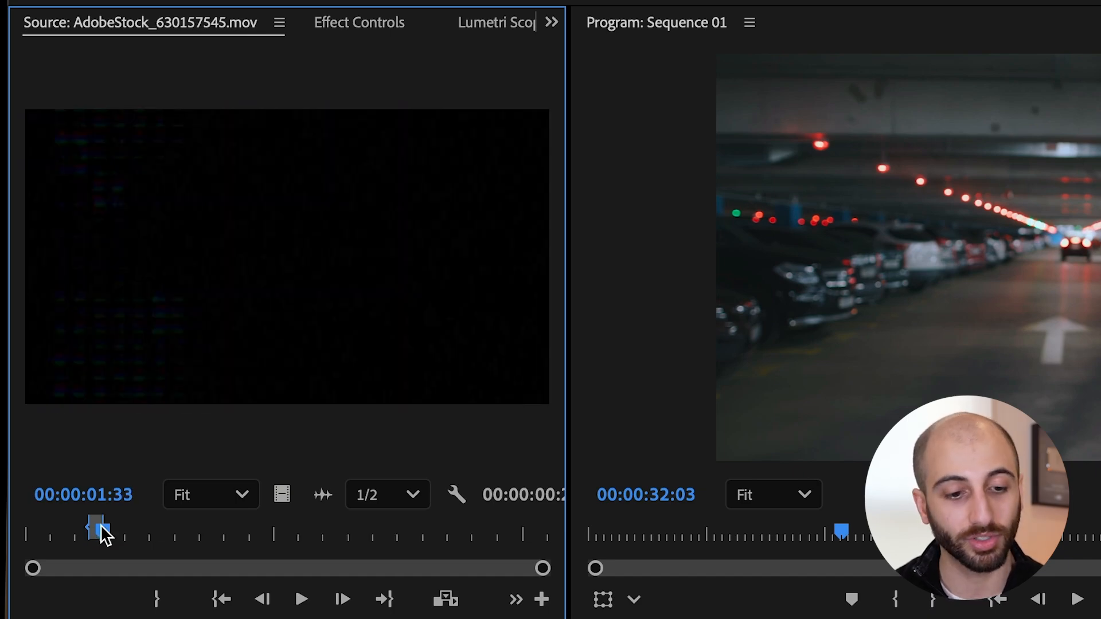
mouse_move(281, 493)
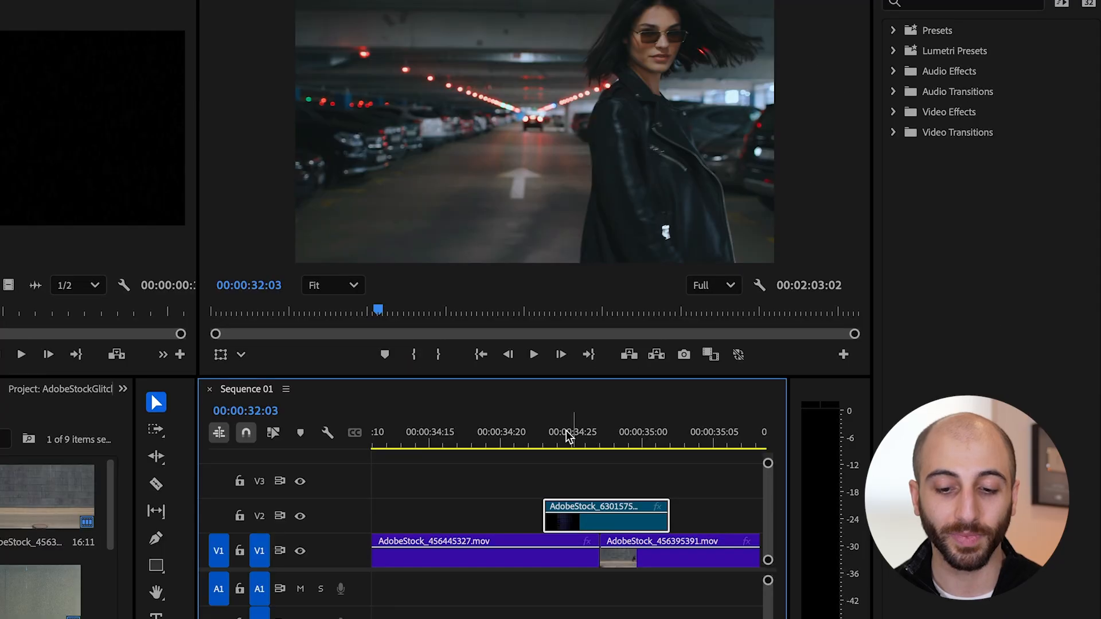
Step: Set the V2 glitch clip's blend mode to Color Dodge in Effect Controls
click(534, 354)
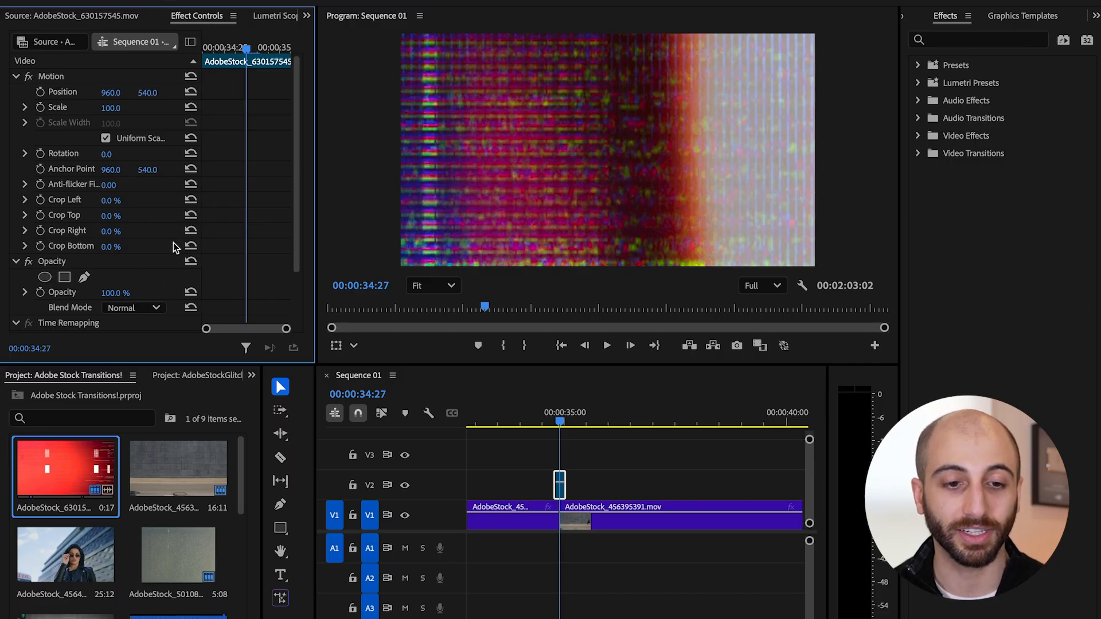
click(133, 307)
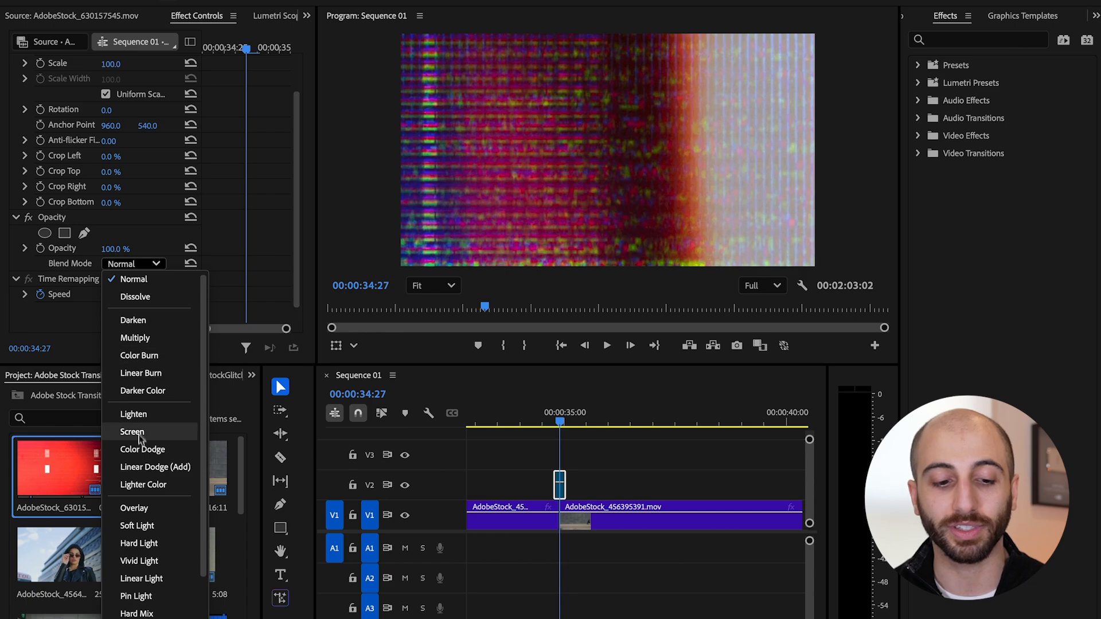
click(142, 450)
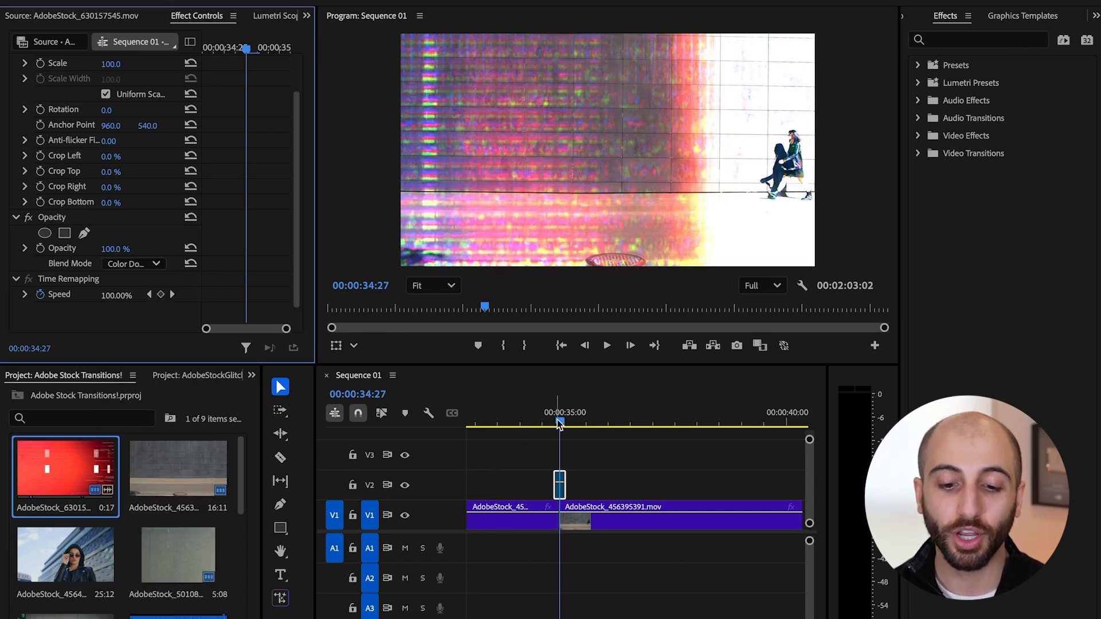
Step: Scrub back before the cut and play the glitch transition
click(512, 515)
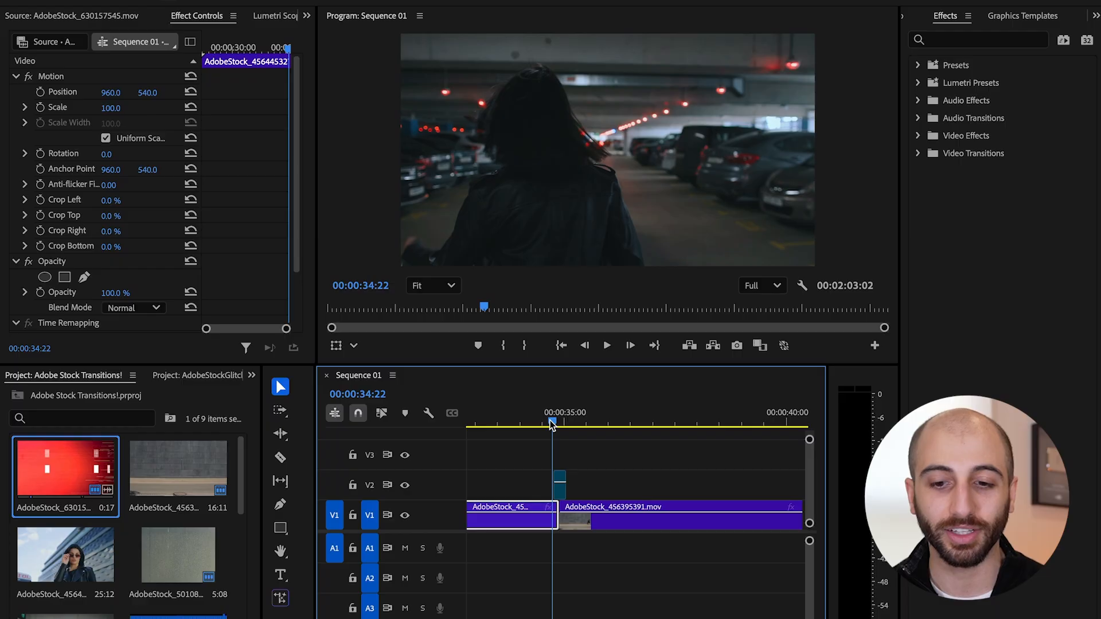
click(606, 345)
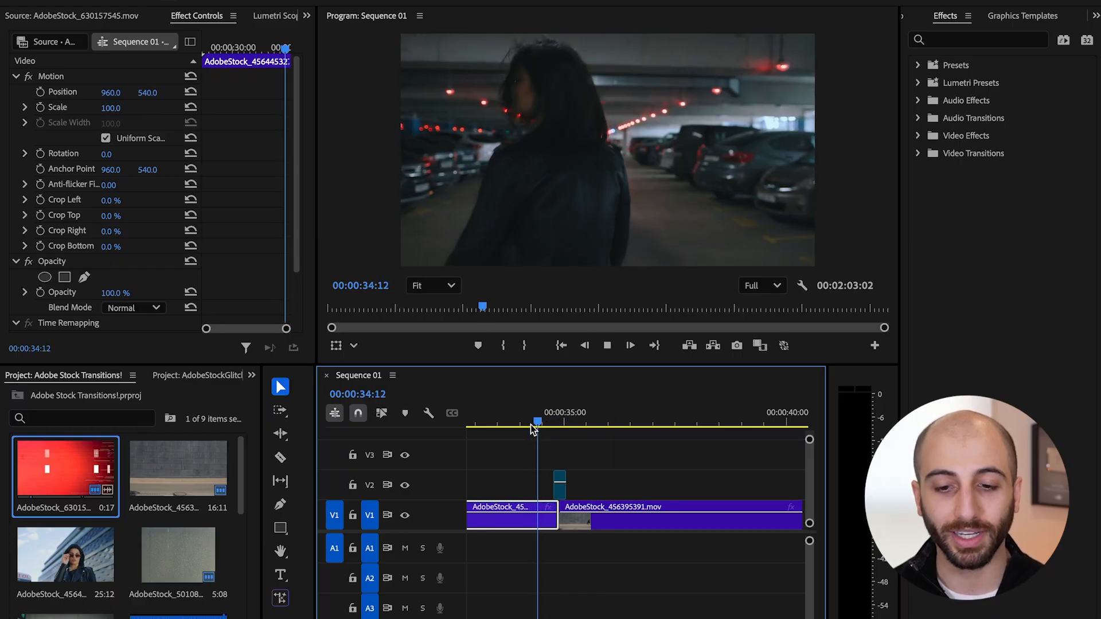
click(625, 421)
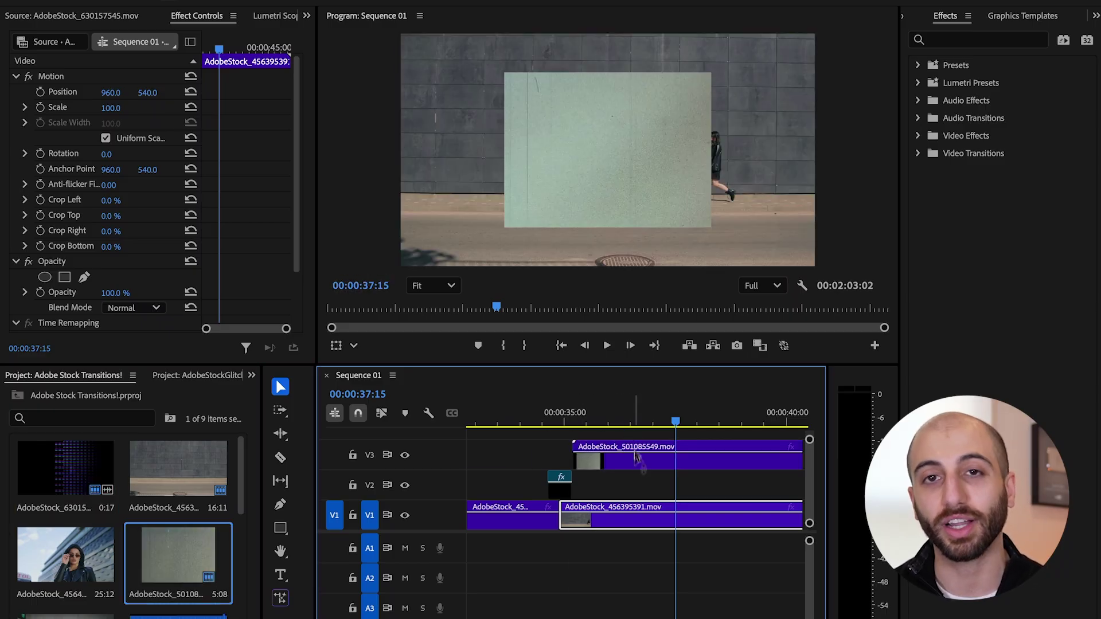
Step: Scale the top-track texture clip to frame size and blend it with Soft Light
double_click(625, 456)
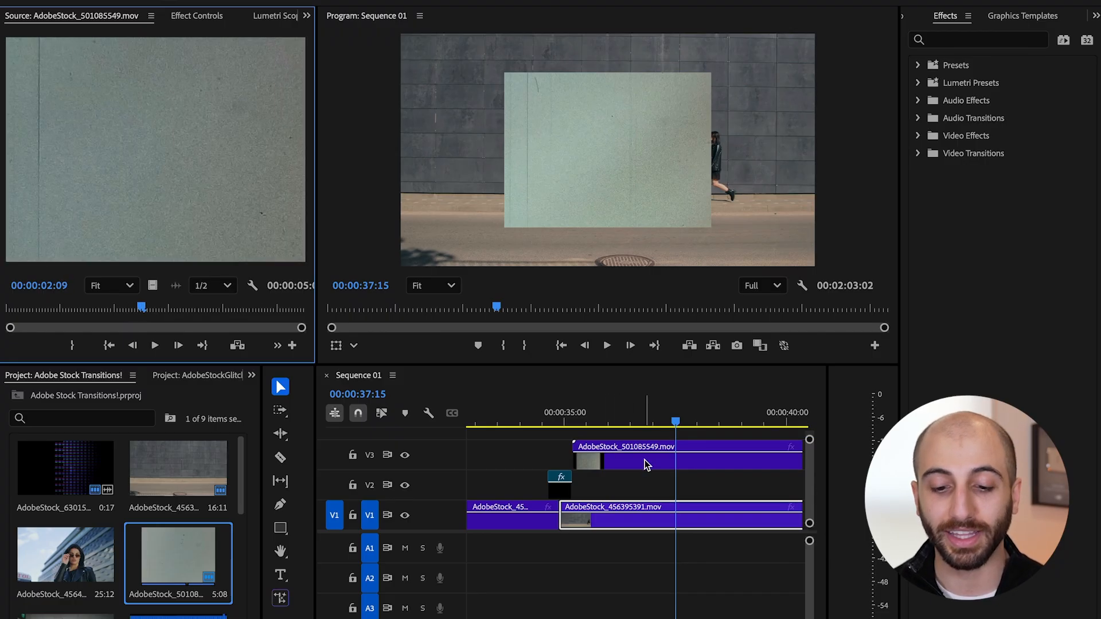
click(660, 460)
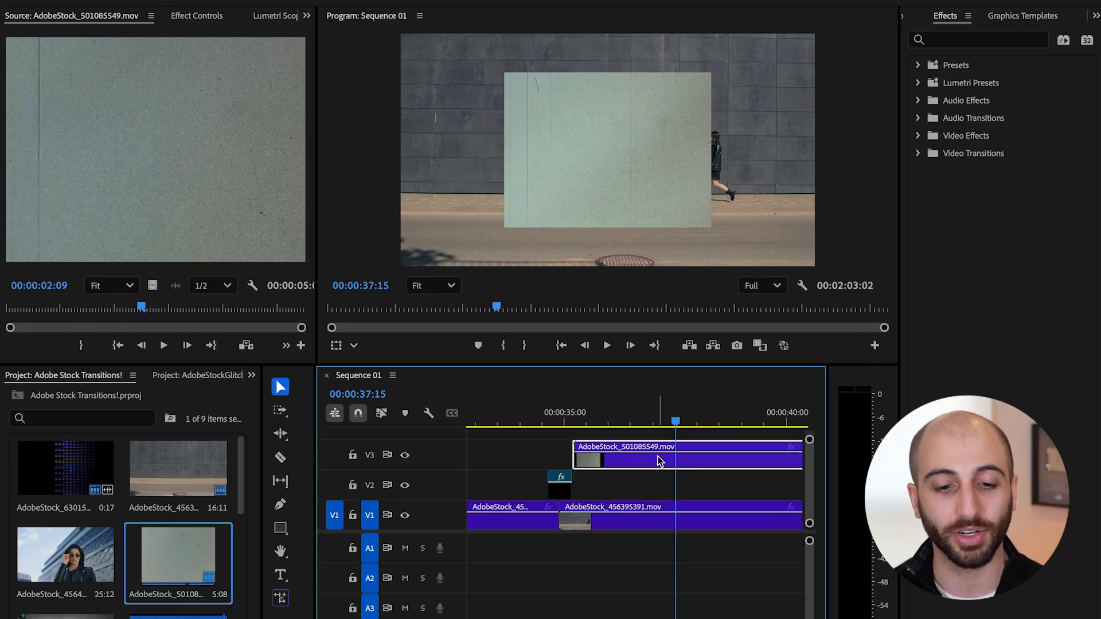
click(196, 15)
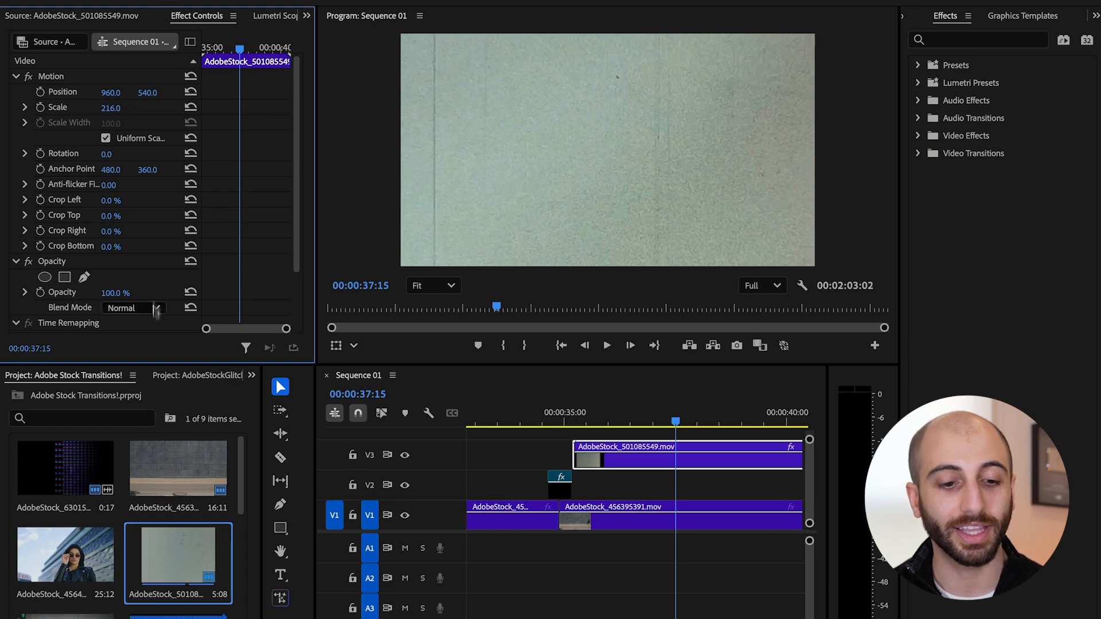
click(157, 307)
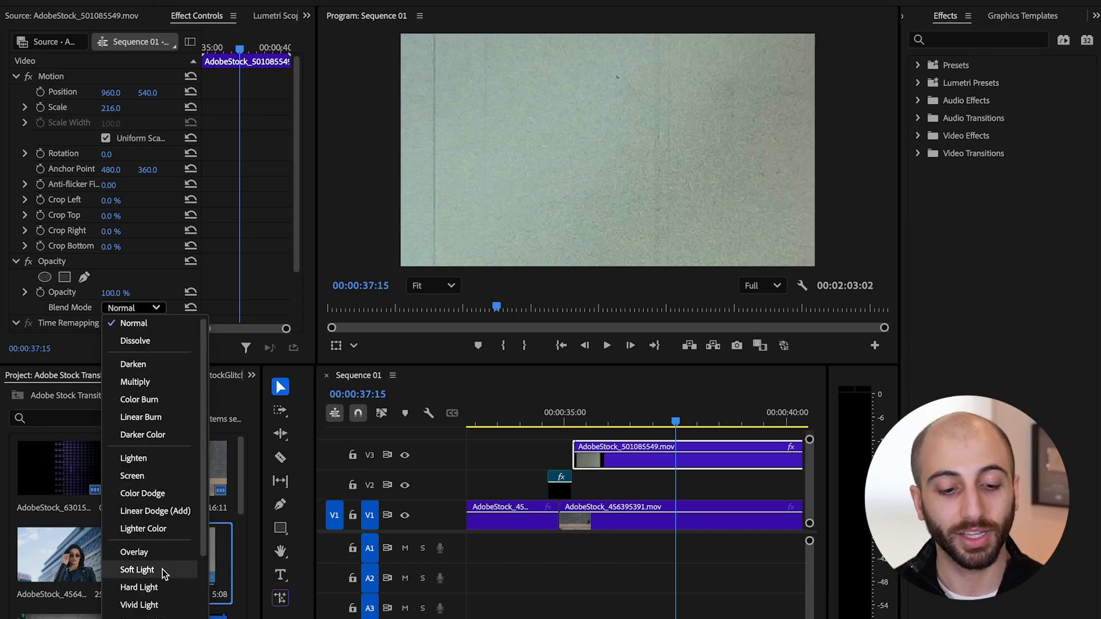
click(138, 570)
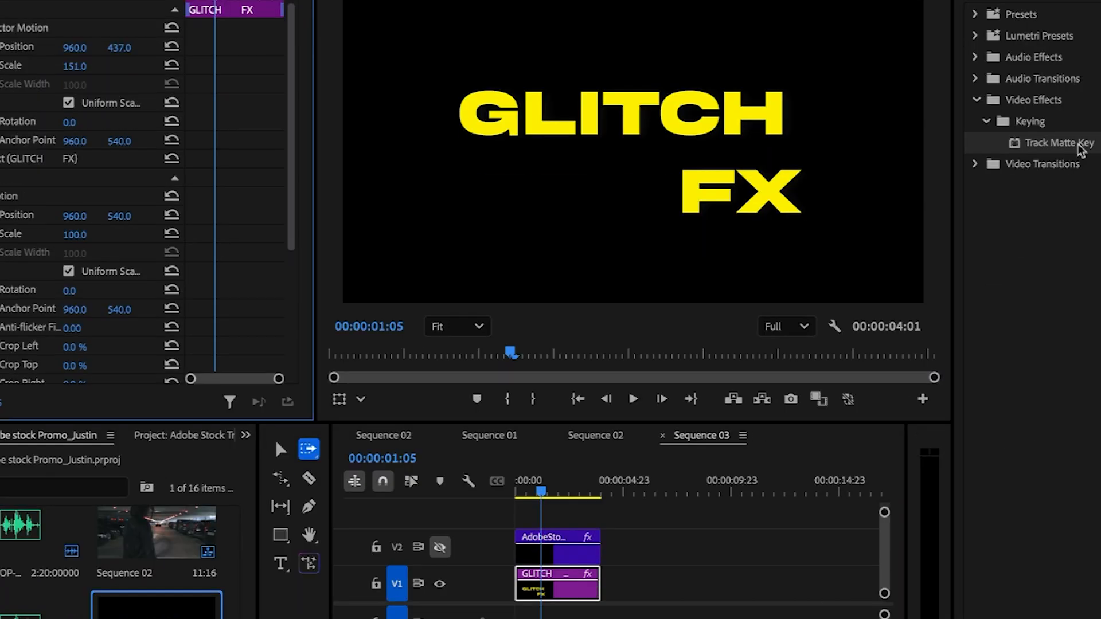
Step: Set the Track Matte Key's matte source to Video 2
click(99, 196)
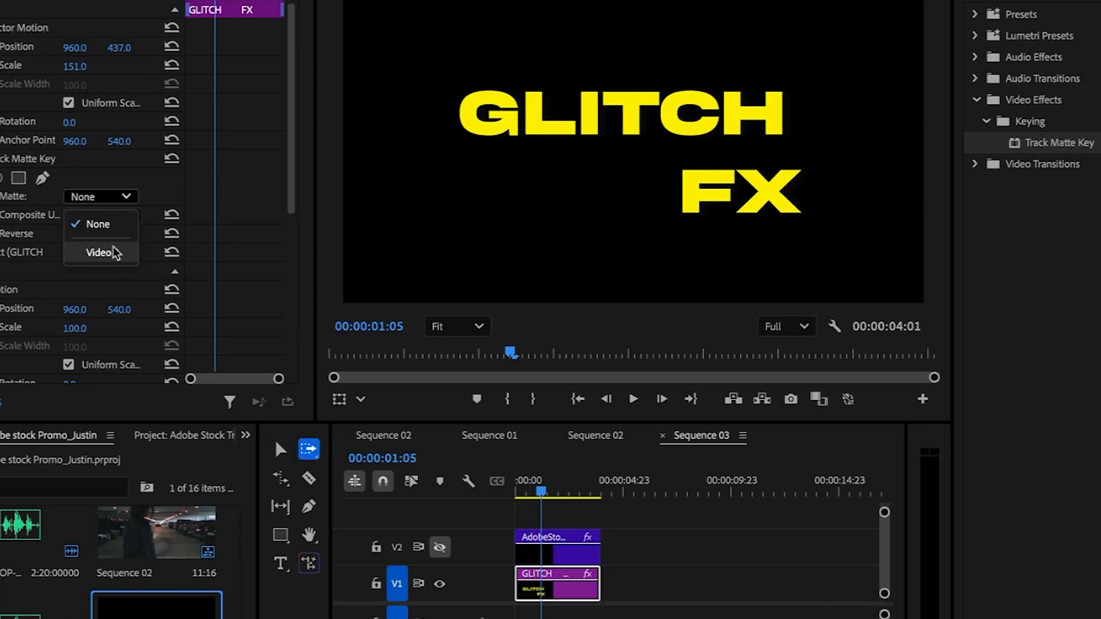
click(96, 252)
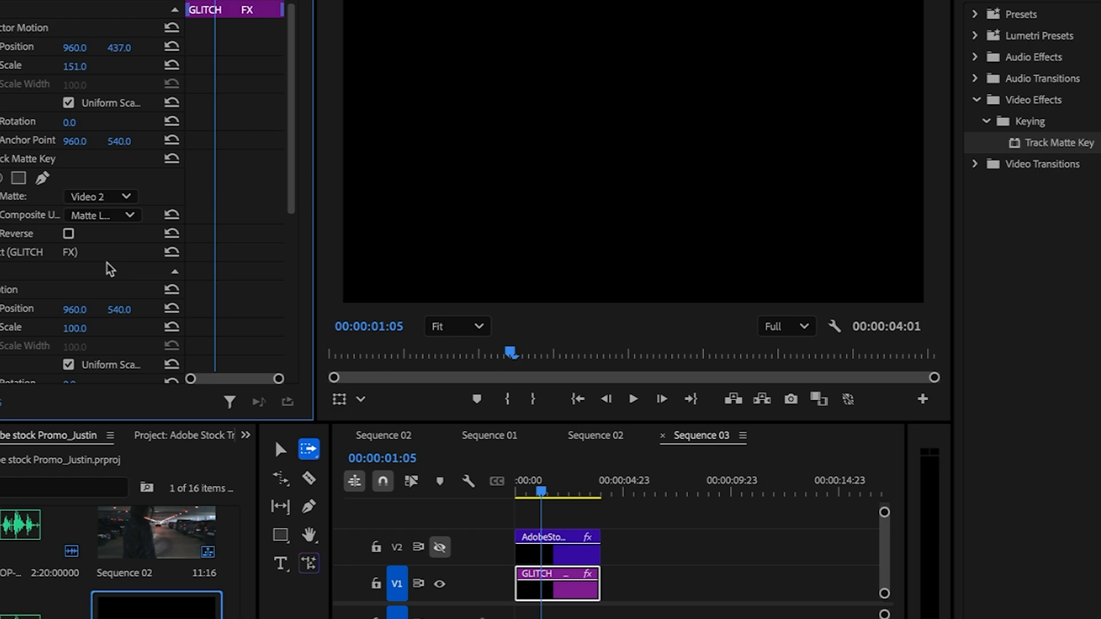